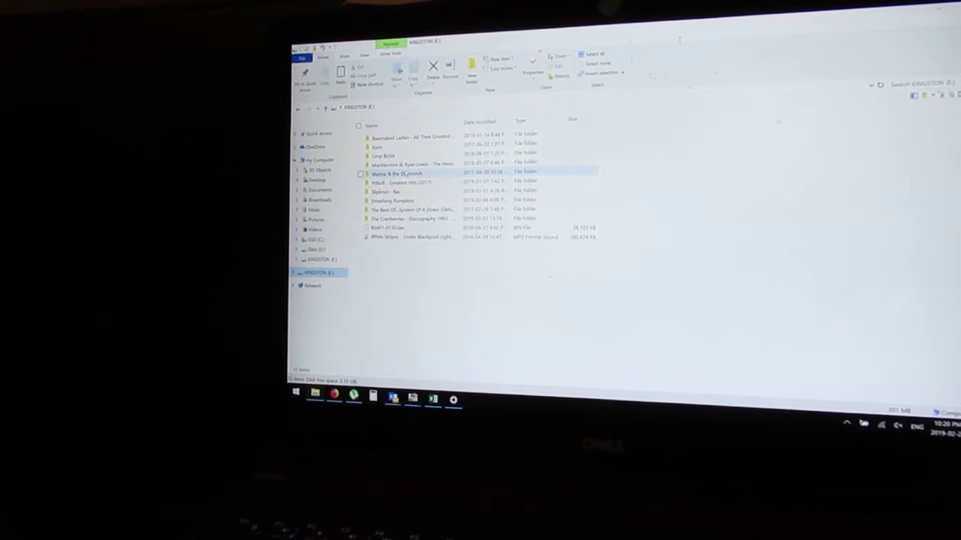
Play a music video from the USB drive's folder in the default media player
double_click(416, 162)
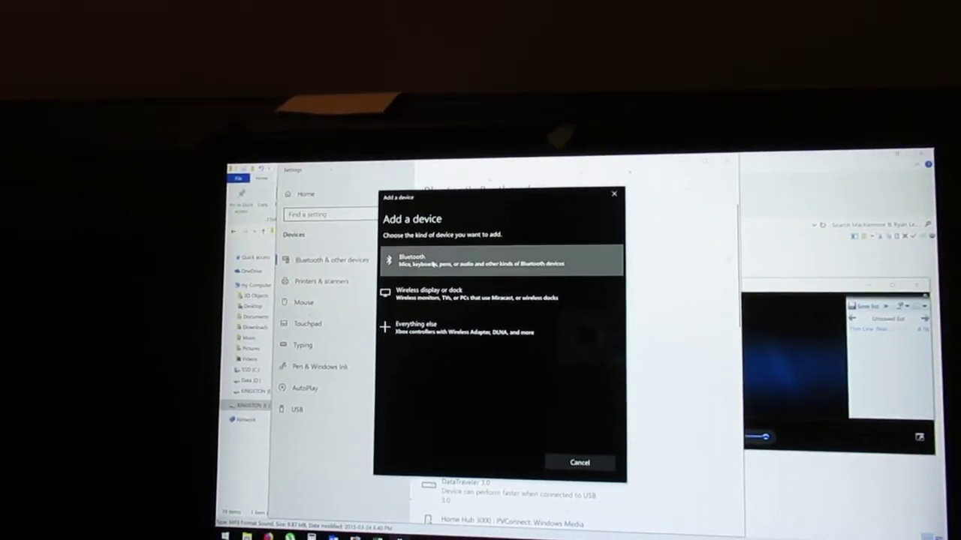
Choose Bluetooth as the device type so the R-N602 speaker is discovered
click(495, 263)
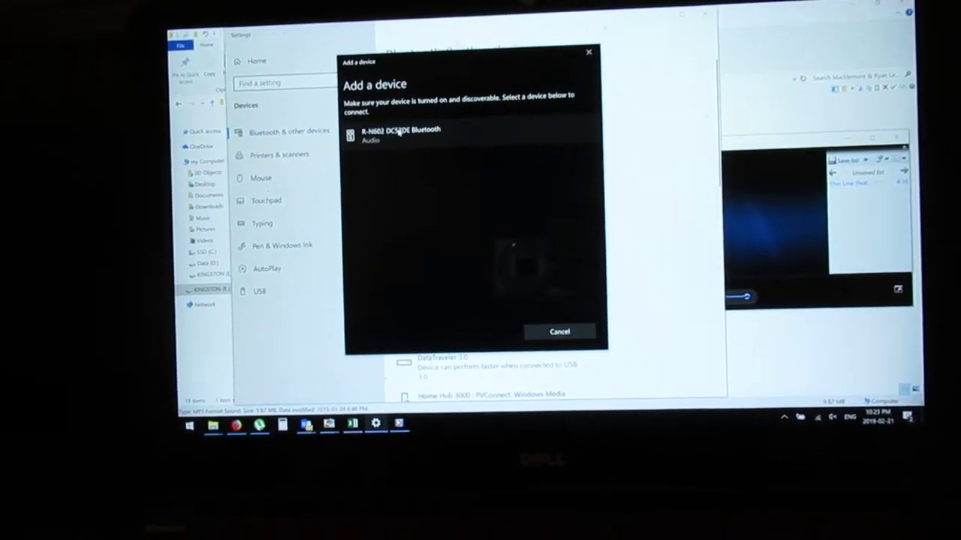
click(396, 134)
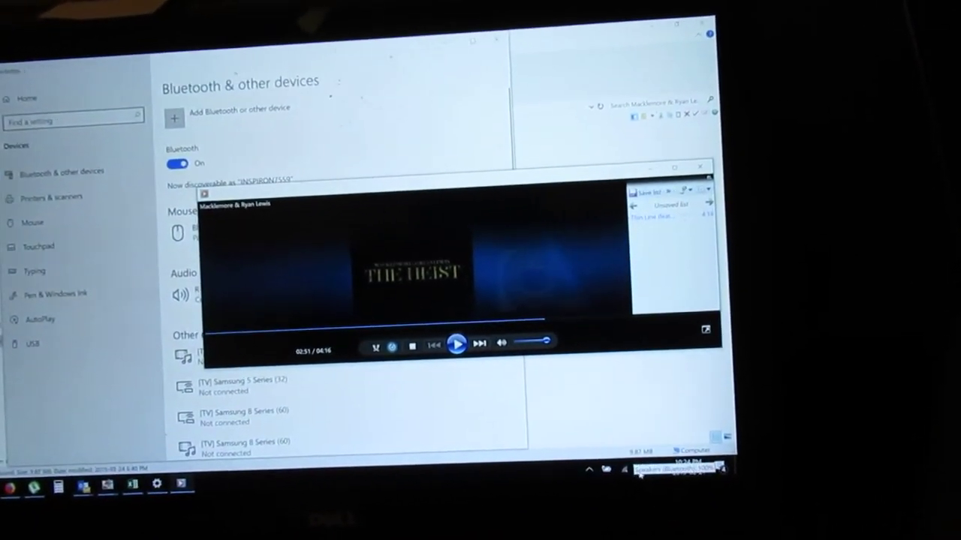
Raise the R-N602 Bluetooth speaker's volume from zero to about 27
click(645, 474)
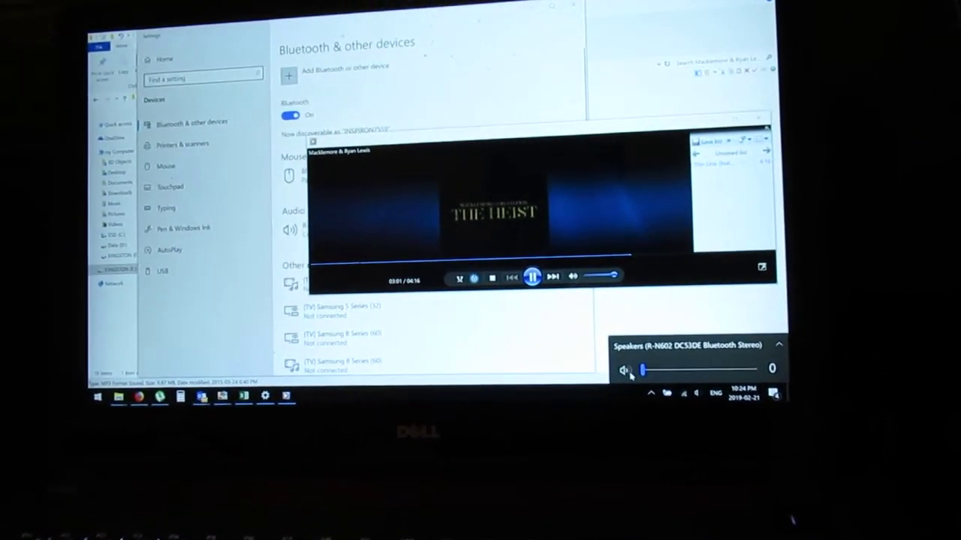
drag(642, 369, 683, 381)
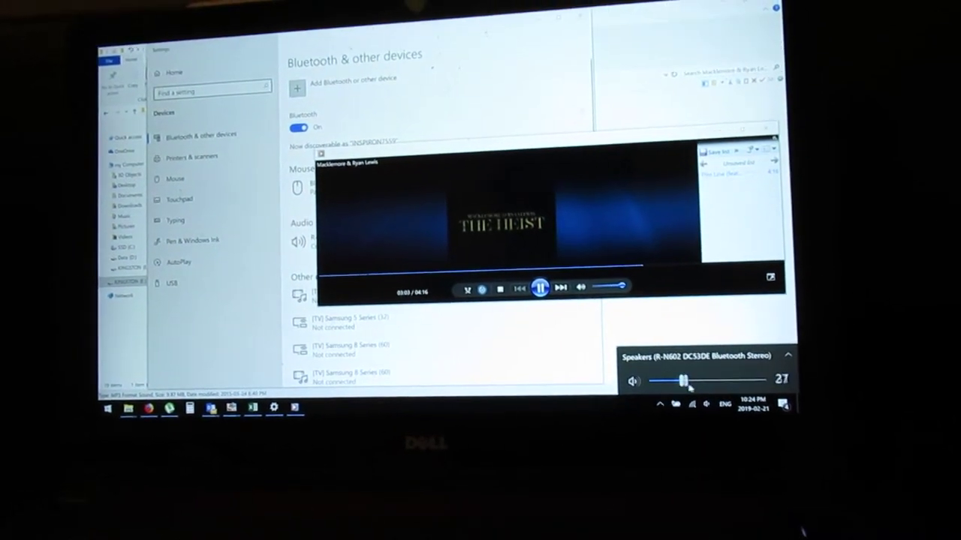
drag(682, 382, 765, 383)
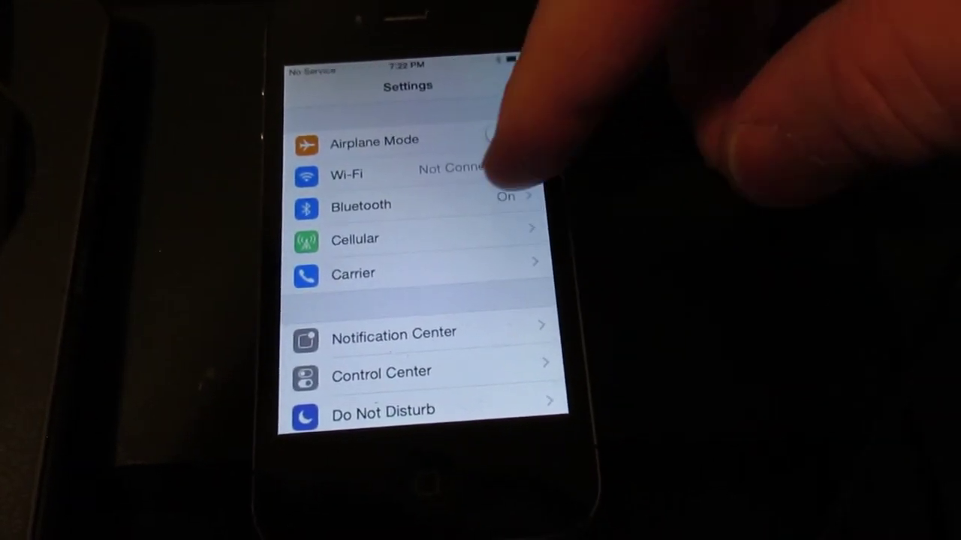
Show the iPhone's Bluetooth devices list with the R-N602 speaker not connected
click(361, 206)
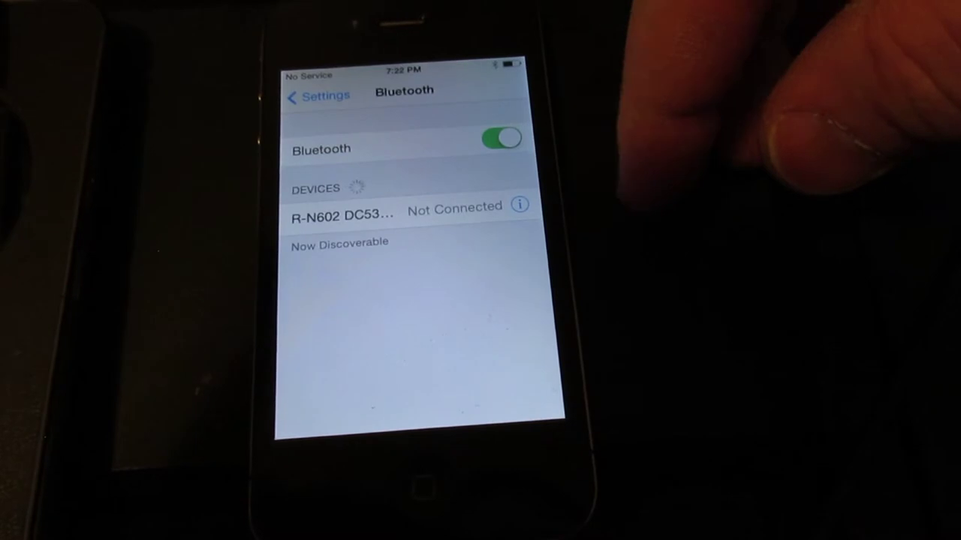